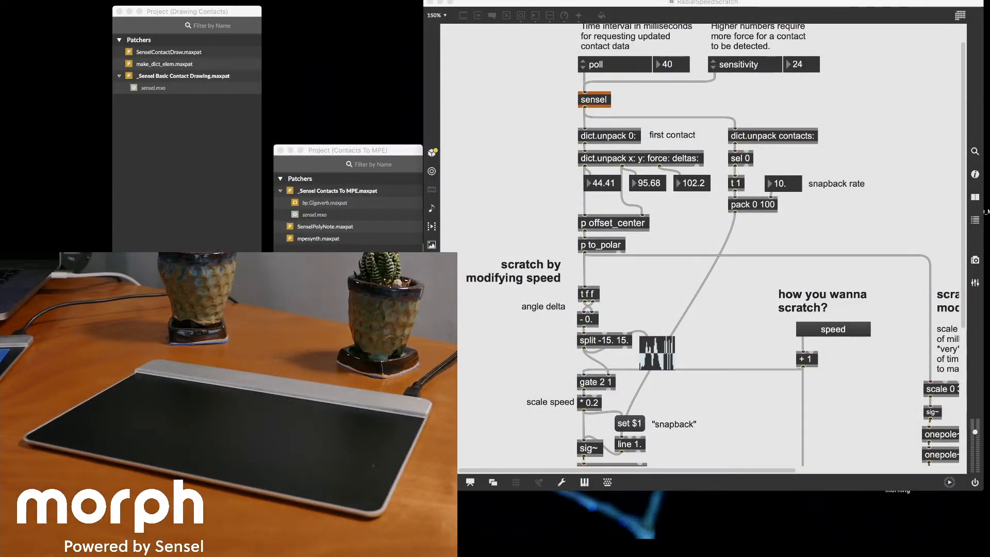
Scroll to the selector~, scope, gain~ and helpgroove01 buffer~ section and unlock the patch.
{"action": "scroll", "scroll_direction": "down", "scroll_amount": 3}
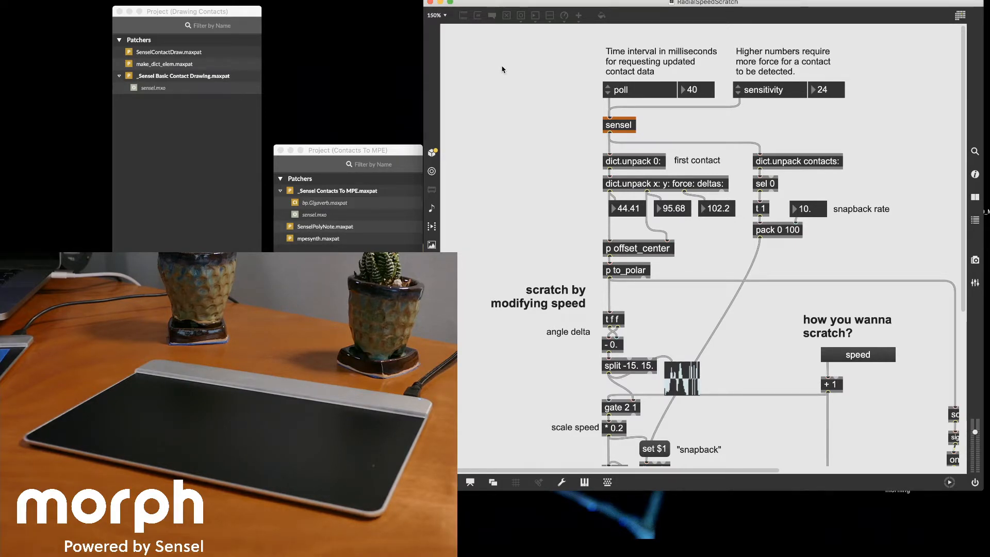
{"action": "mouse_move", "coordinate": [592, 37]}
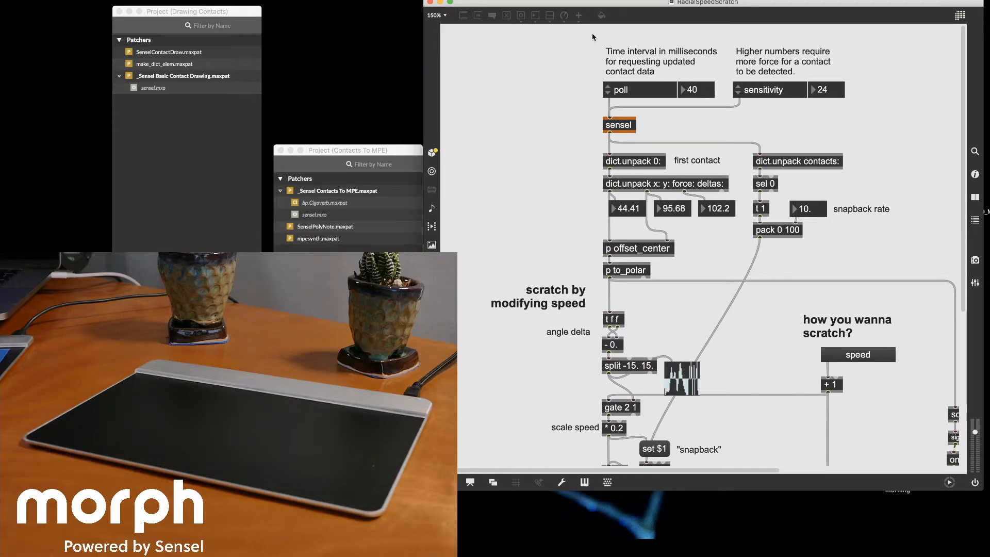
{"action": "scroll", "scroll_direction": "down", "scroll_amount": 3}
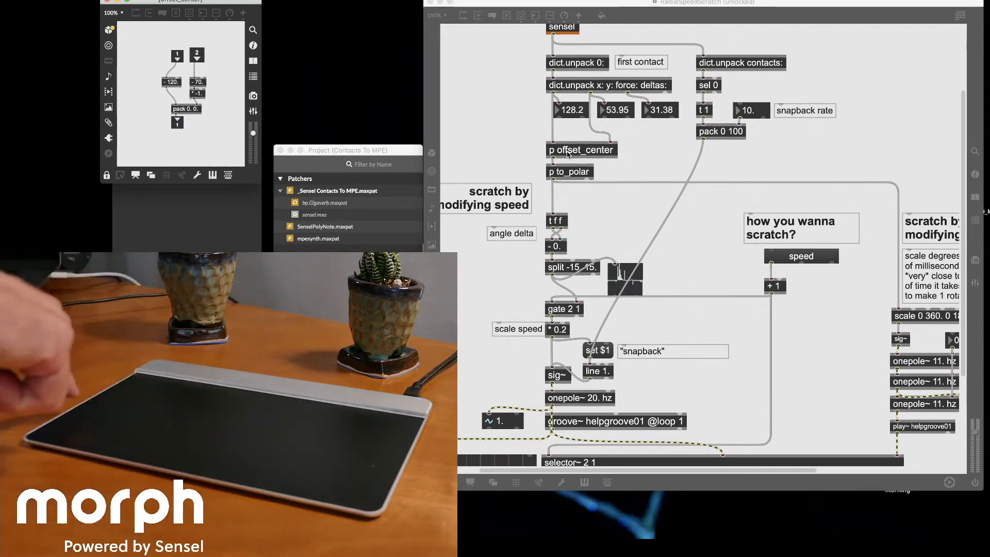
{"action": "mouse_move", "coordinate": [253, 411]}
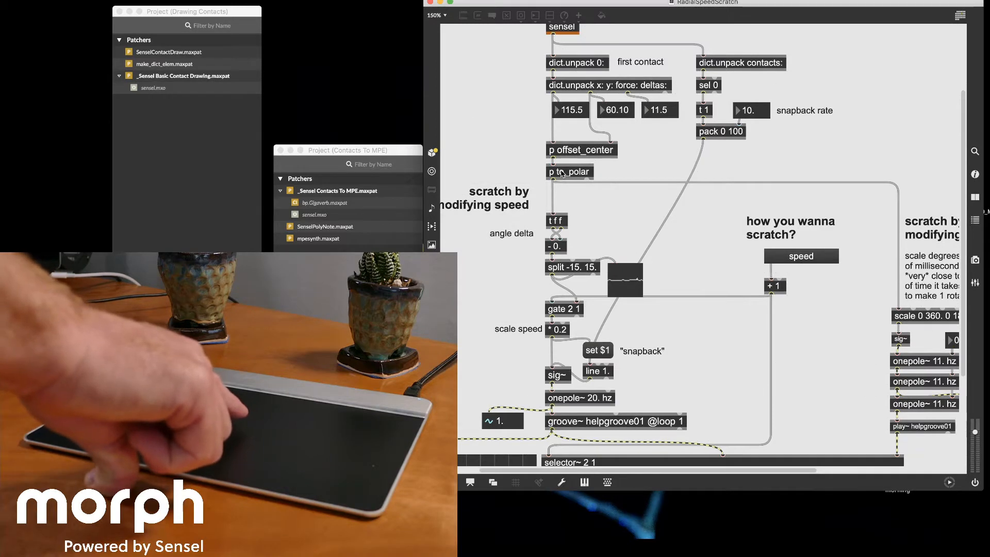
{"action": "double_click", "coordinate": [569, 171]}
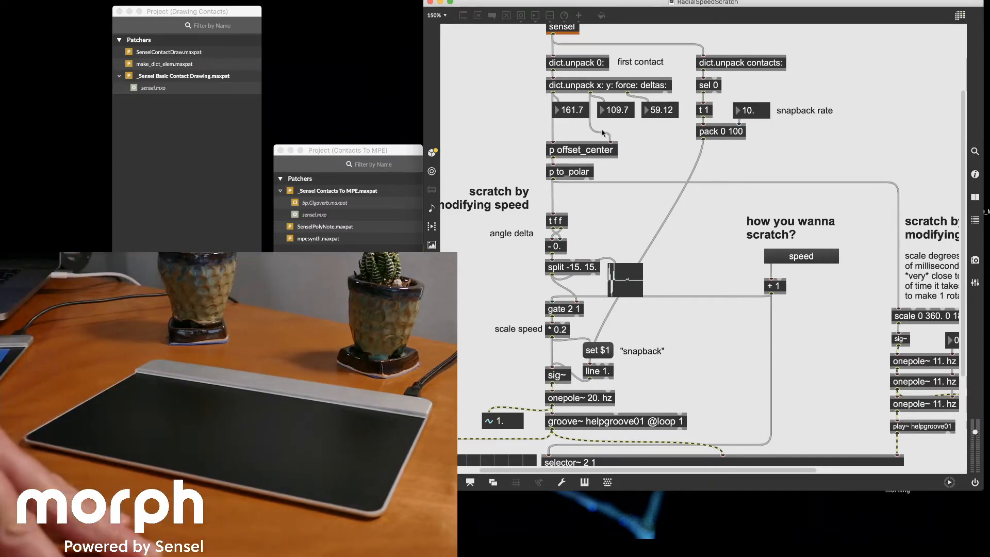
{"action": "scroll", "scroll_direction": "down", "scroll_amount": 3}
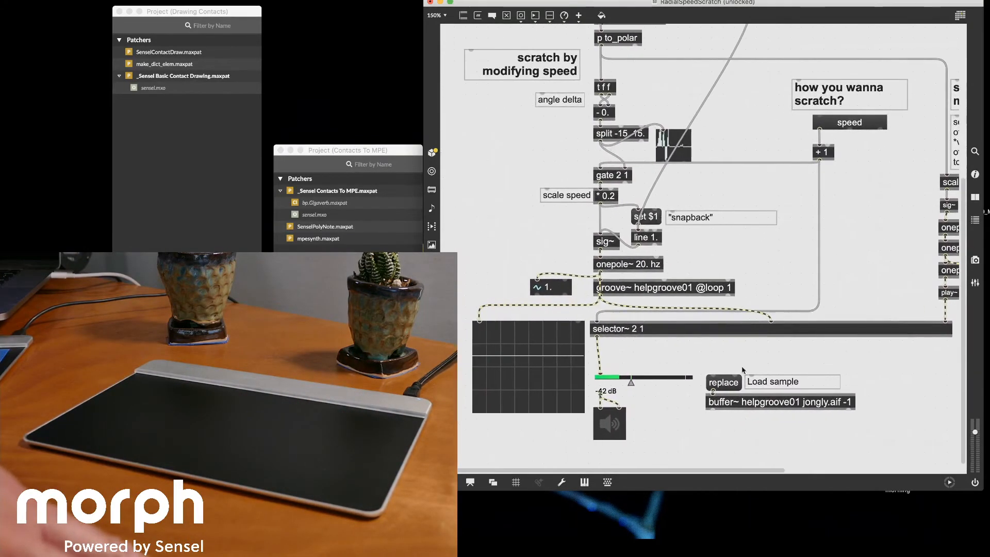
Lock the patch and raise the gain~ output level from -42 dB to about -24 dB.
{"action": "left_click", "coordinate": [609, 423]}
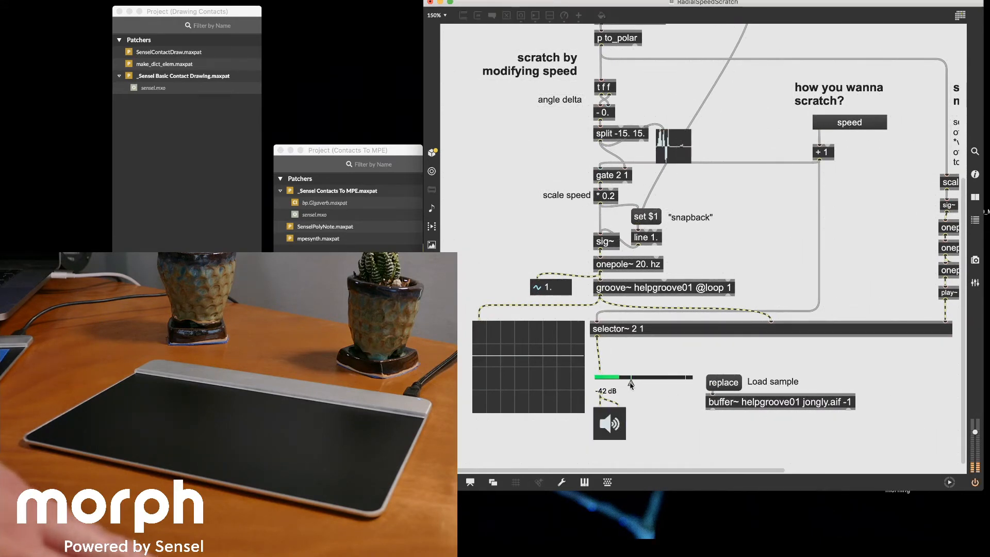
{"action": "left_click_drag", "start_coordinate": [632, 377], "coordinate": [668, 377]}
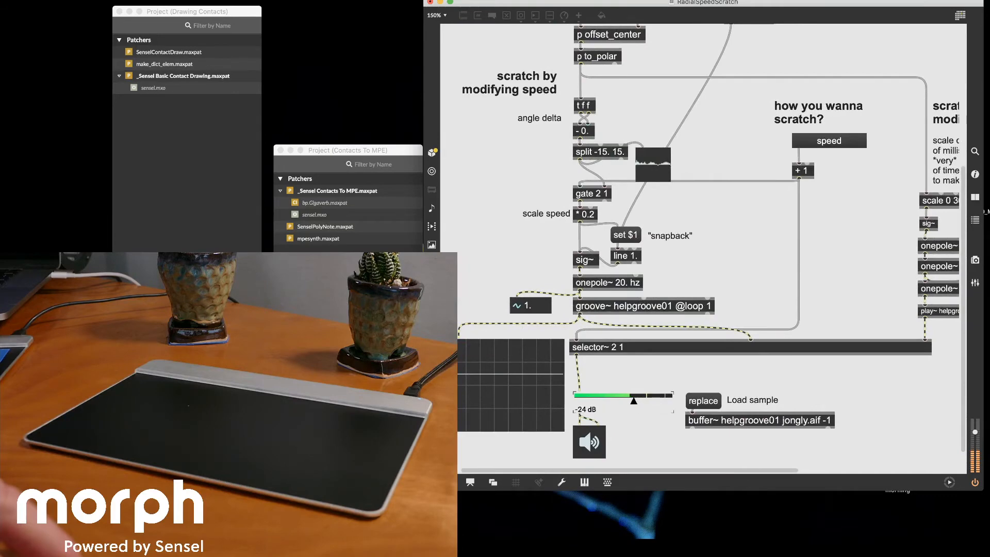
{"action": "scroll", "scroll_direction": "down", "scroll_amount": 3}
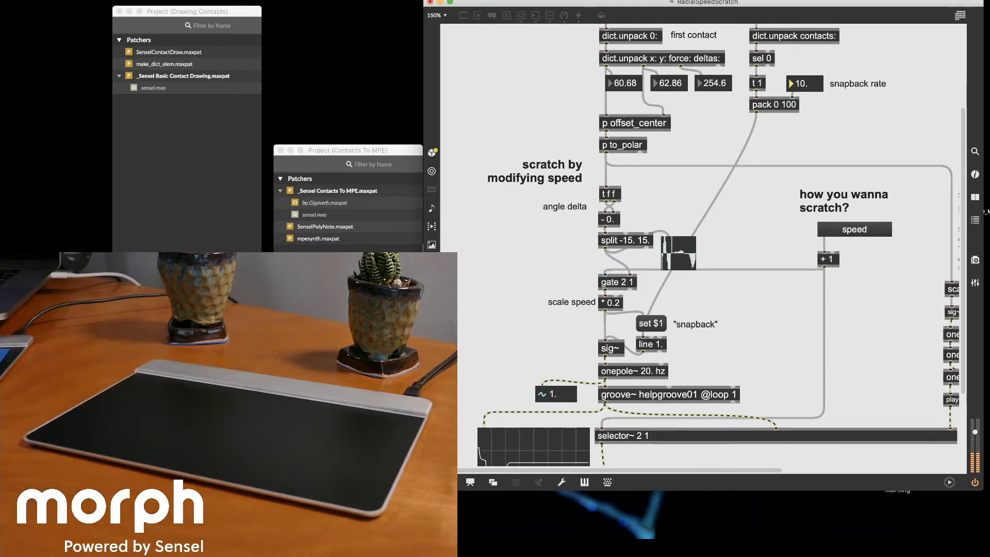
{"action": "scroll", "scroll_direction": "down", "scroll_amount": 3}
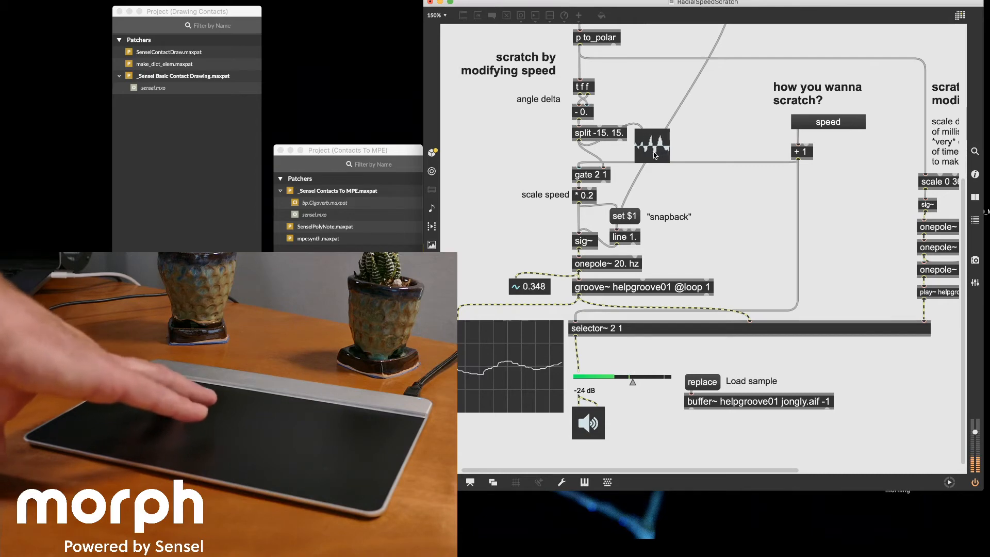
{"action": "left_click", "coordinate": [444, 14]}
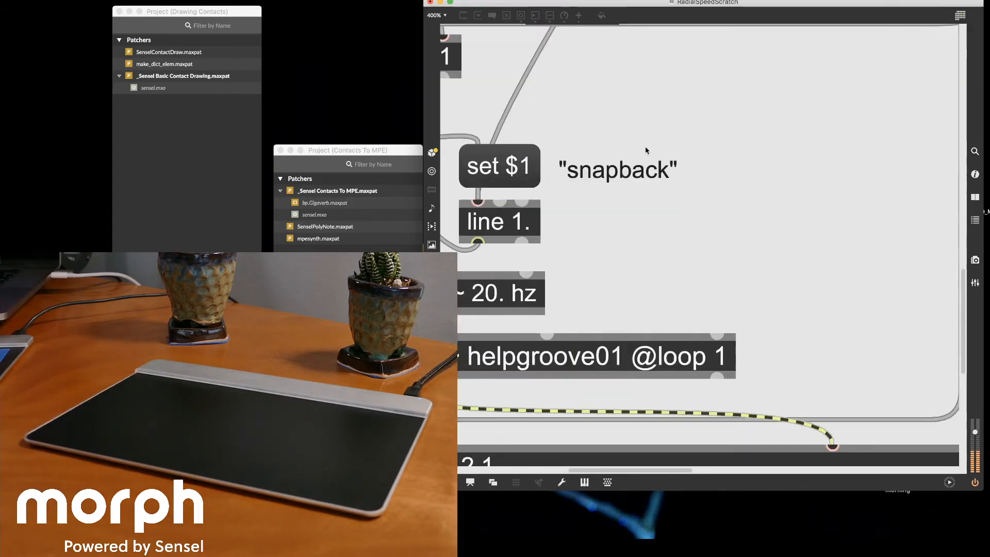
{"action": "scroll", "scroll_direction": "down", "scroll_amount": 3}
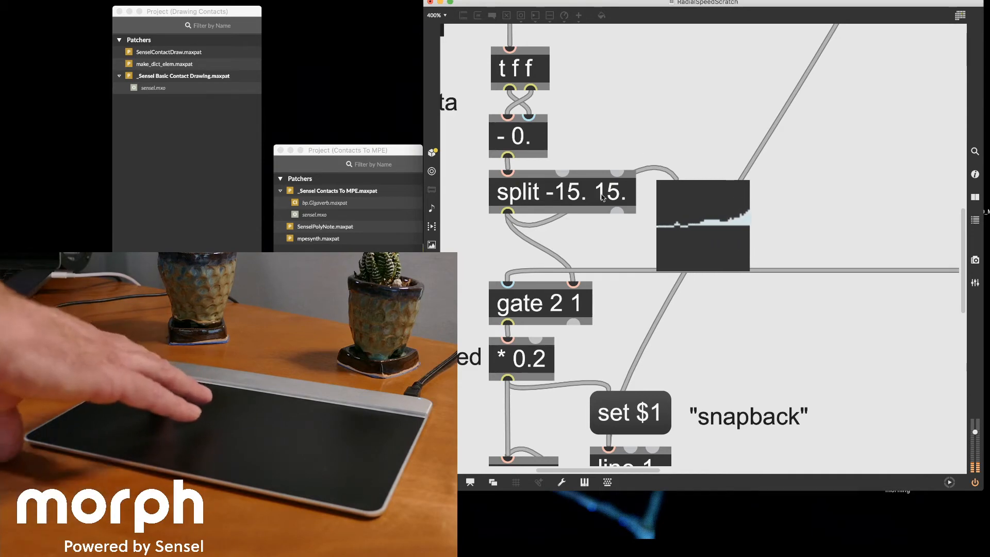
{"action": "scroll", "scroll_direction": "down", "scroll_amount": 3}
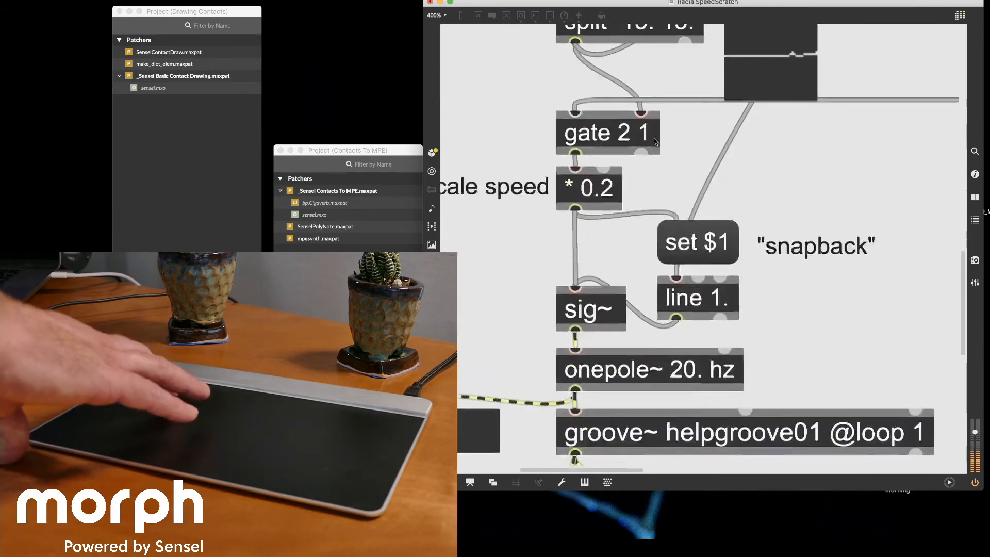
{"action": "scroll", "scroll_direction": "down", "scroll_amount": 3}
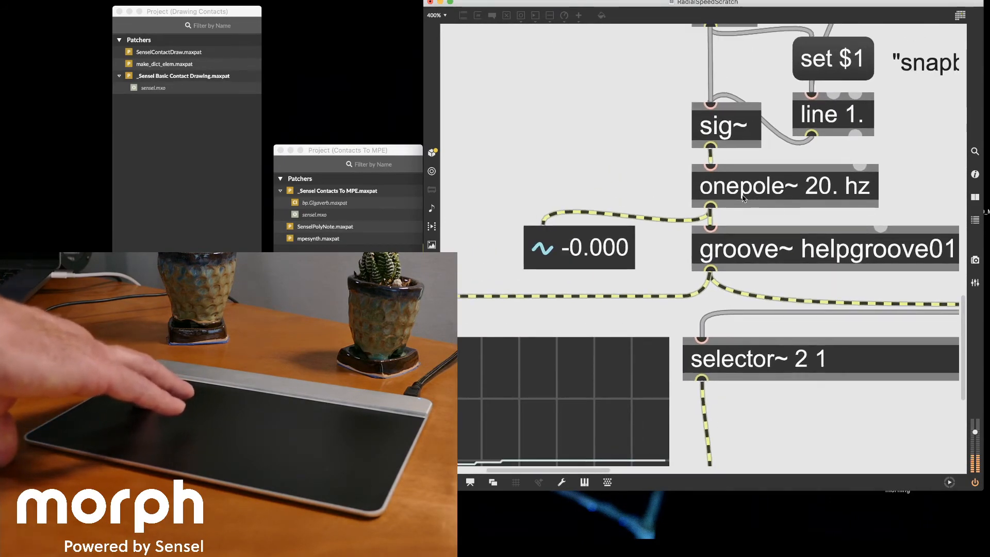
{"action": "scroll", "scroll_direction": "down", "scroll_amount": 3}
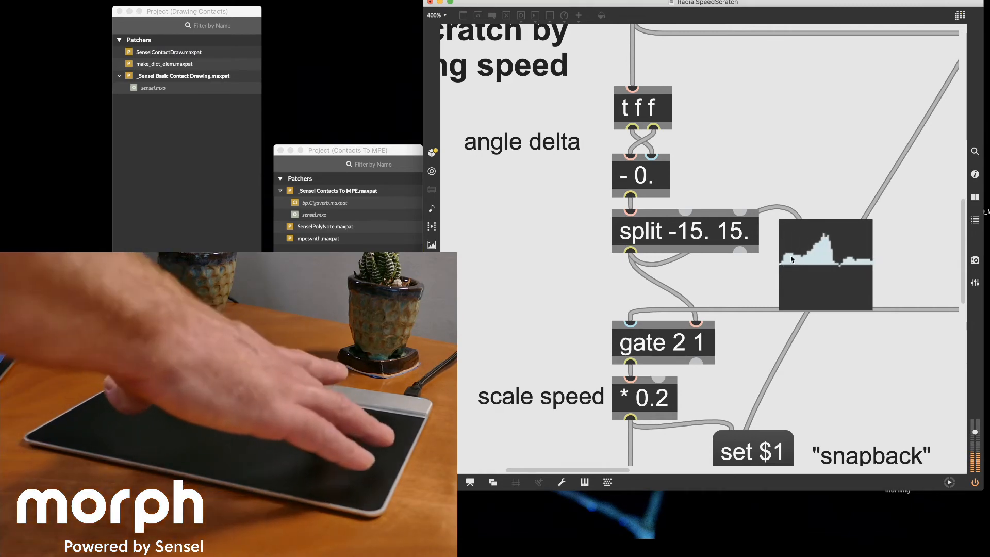
{"action": "scroll", "scroll_direction": "down", "scroll_amount": 3}
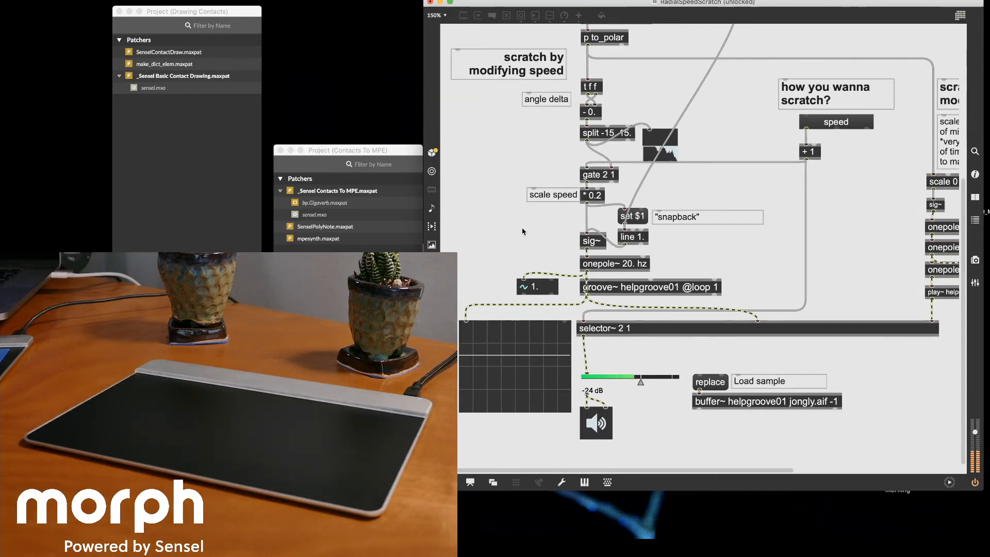
{"action": "mouse_move", "coordinate": [587, 300]}
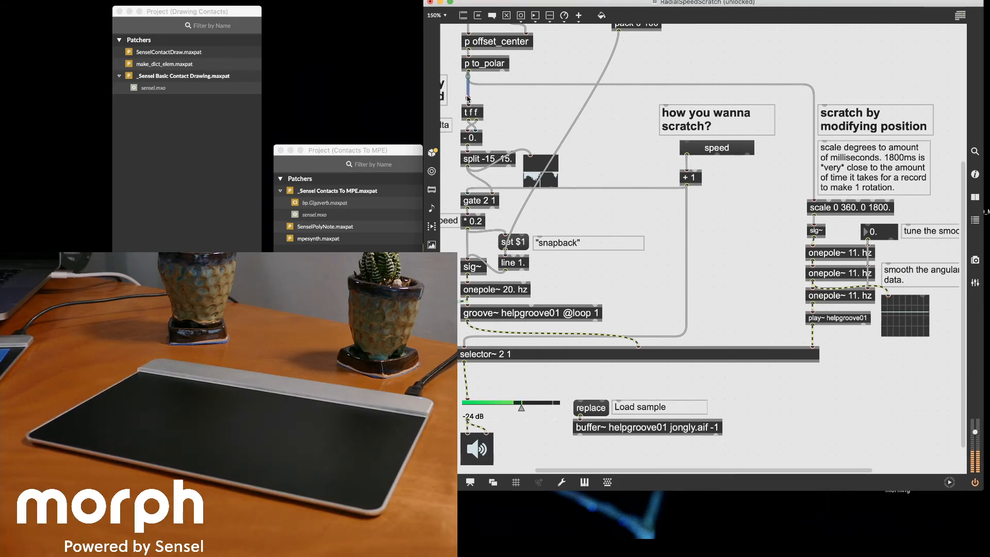
Set the 'how you wanna scratch?' menu to position instead of speed.
{"action": "left_click", "coordinate": [717, 147]}
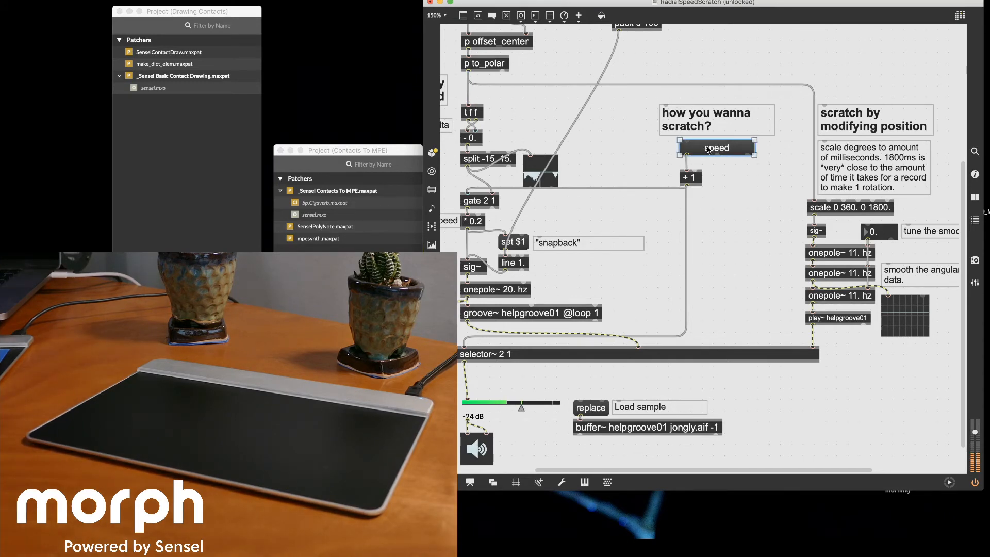
{"action": "left_click", "coordinate": [717, 147]}
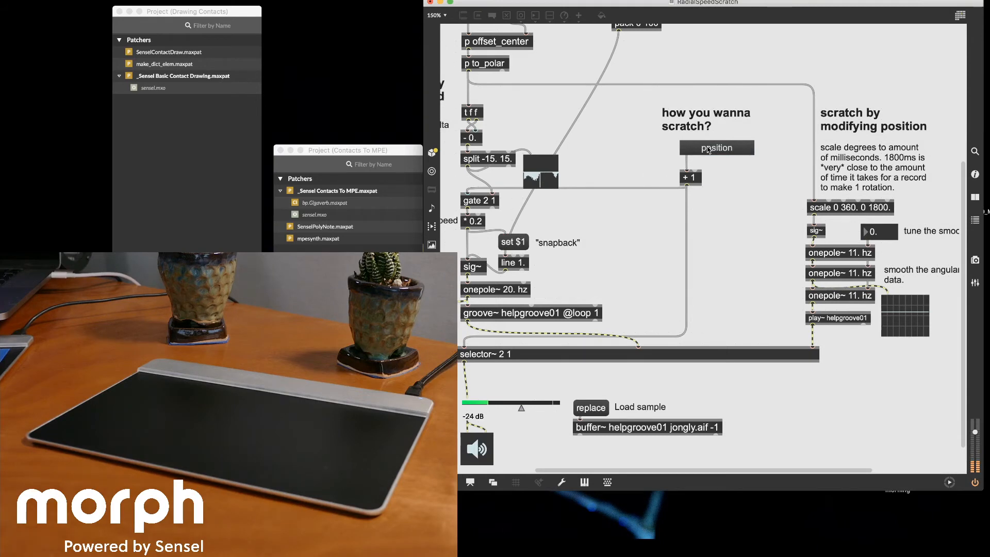